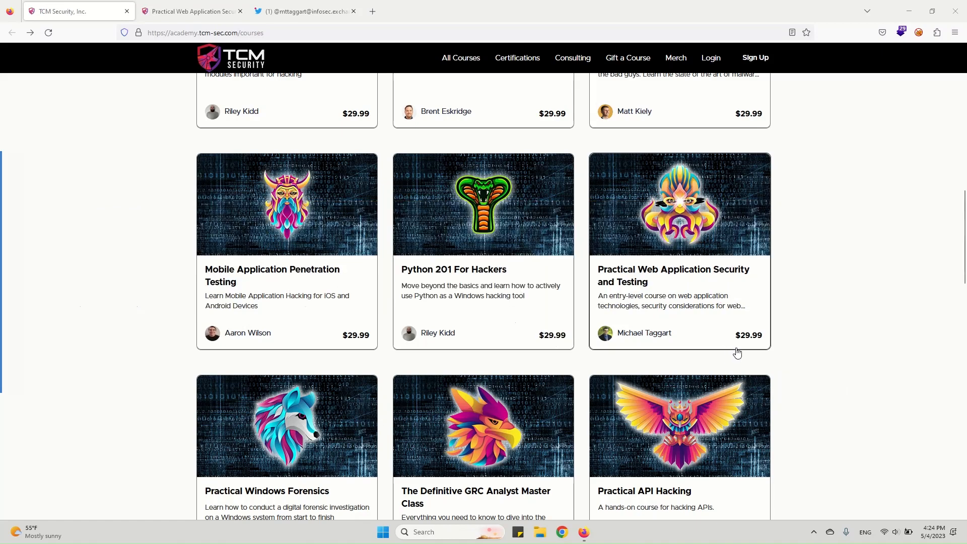
mouse_move(635, 370)
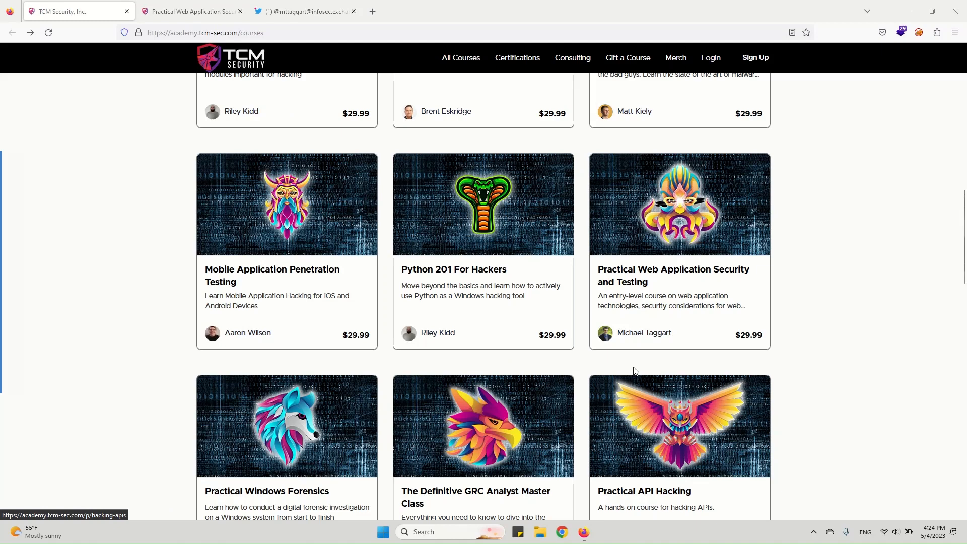
mouse_move(761, 351)
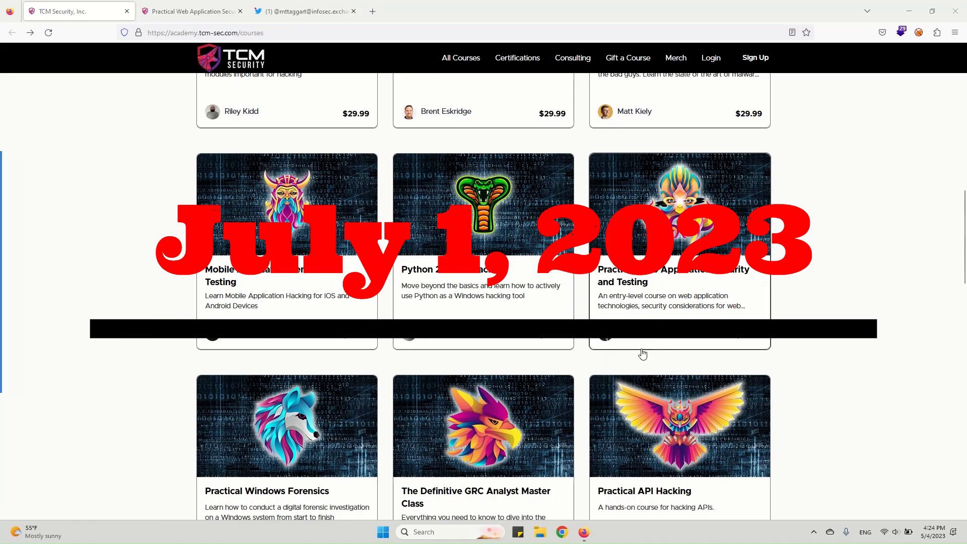
click(306, 11)
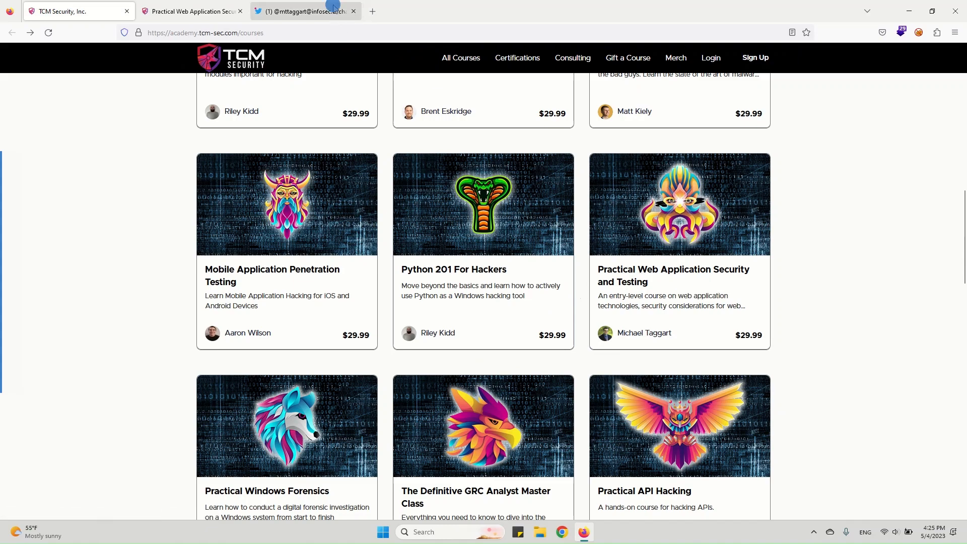
click(305, 11)
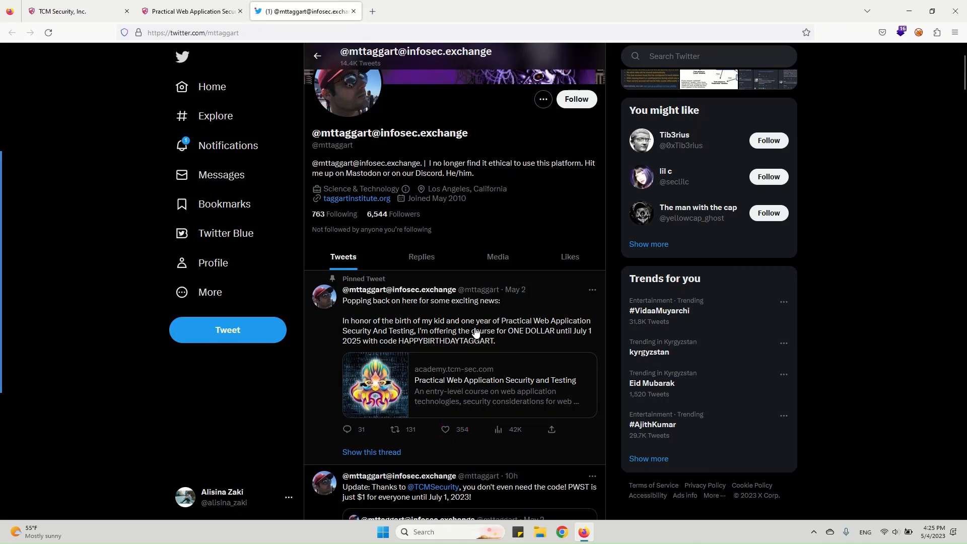
mouse_move(382, 336)
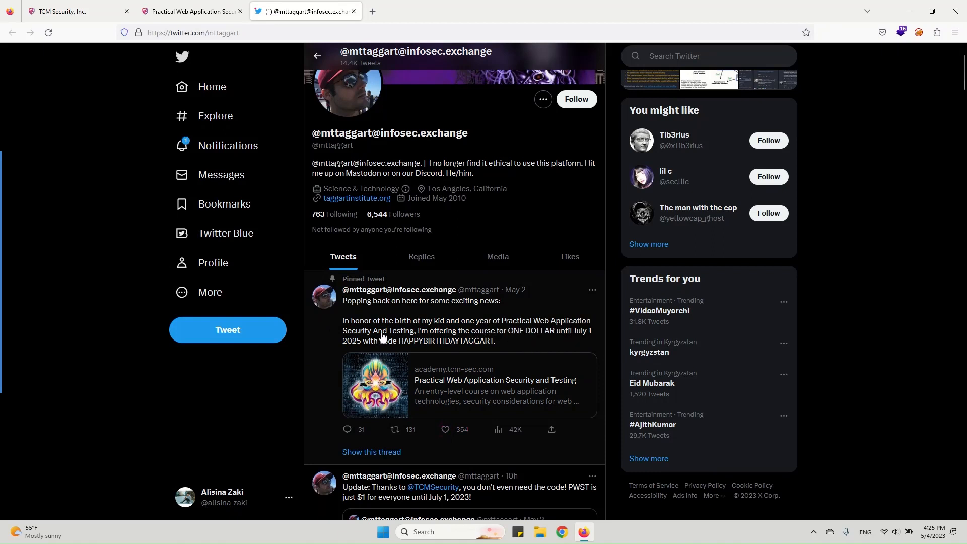
mouse_move(522, 332)
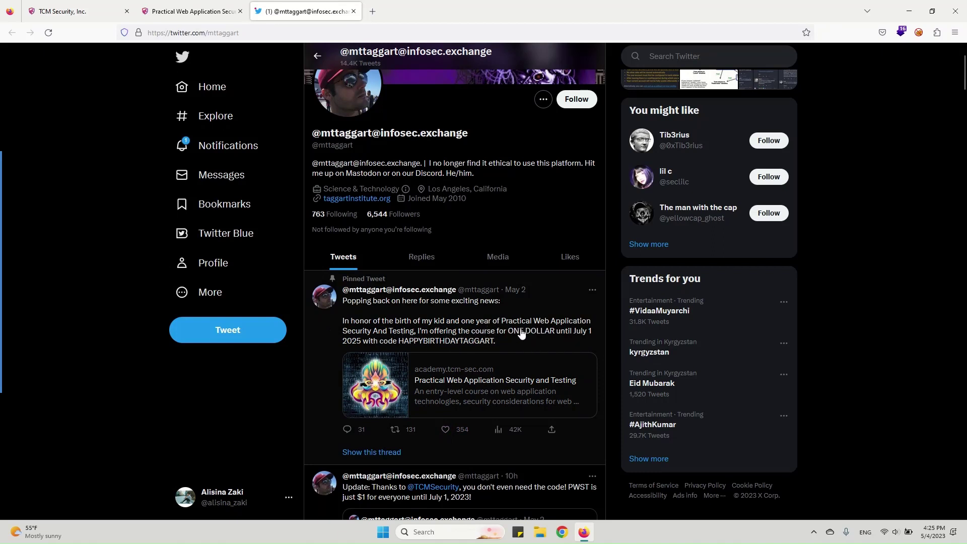
mouse_move(593, 338)
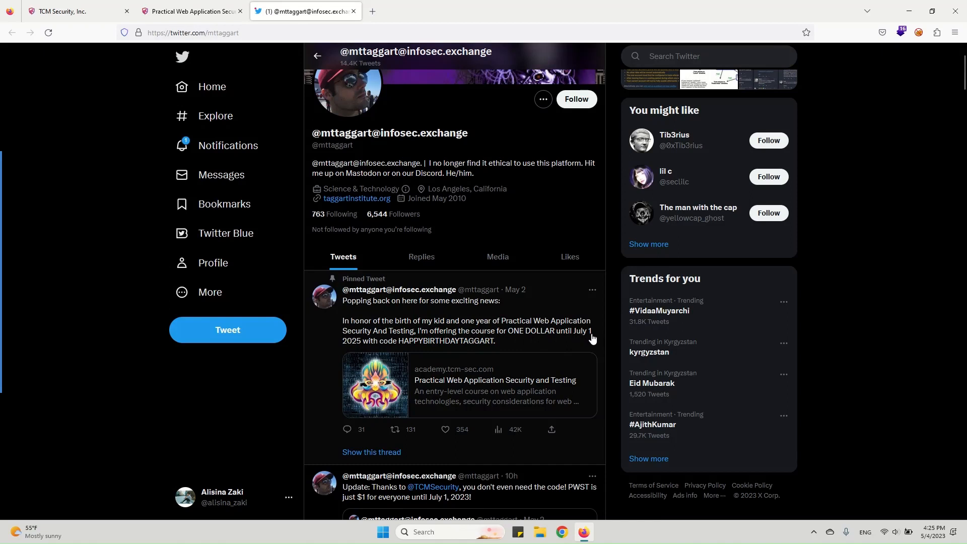
mouse_move(359, 348)
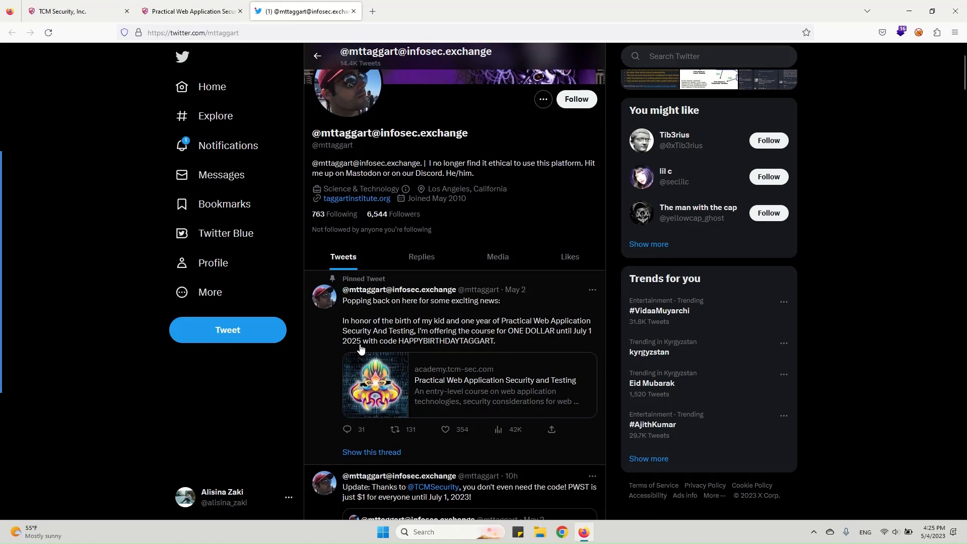
mouse_move(394, 344)
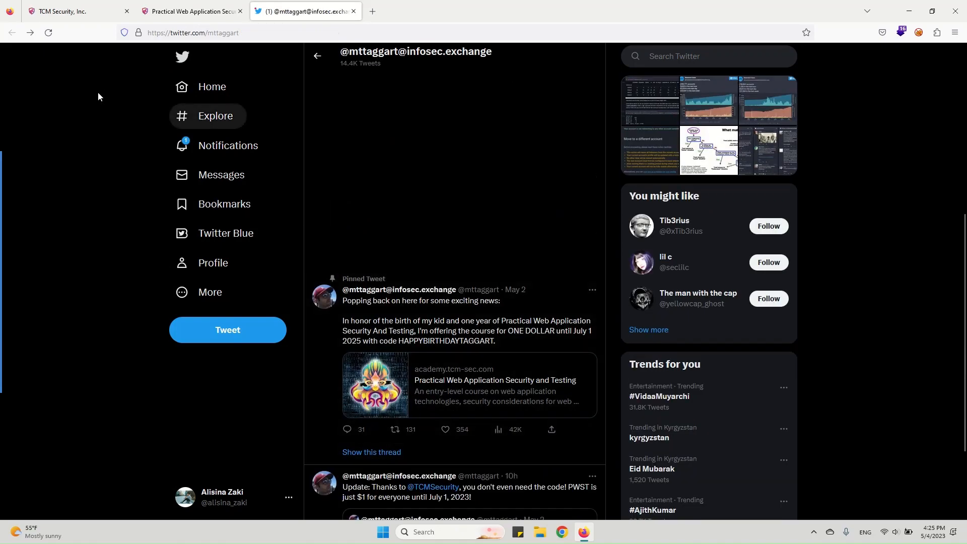
Scroll to the update tweet promising $1 for everyone, then return to the TCM catalogue
scroll(down, 3)
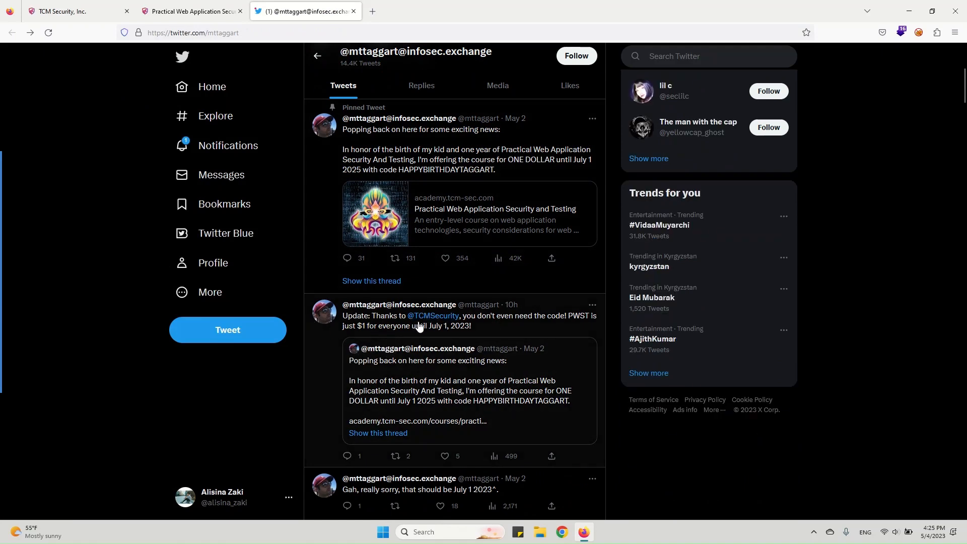
mouse_move(491, 326)
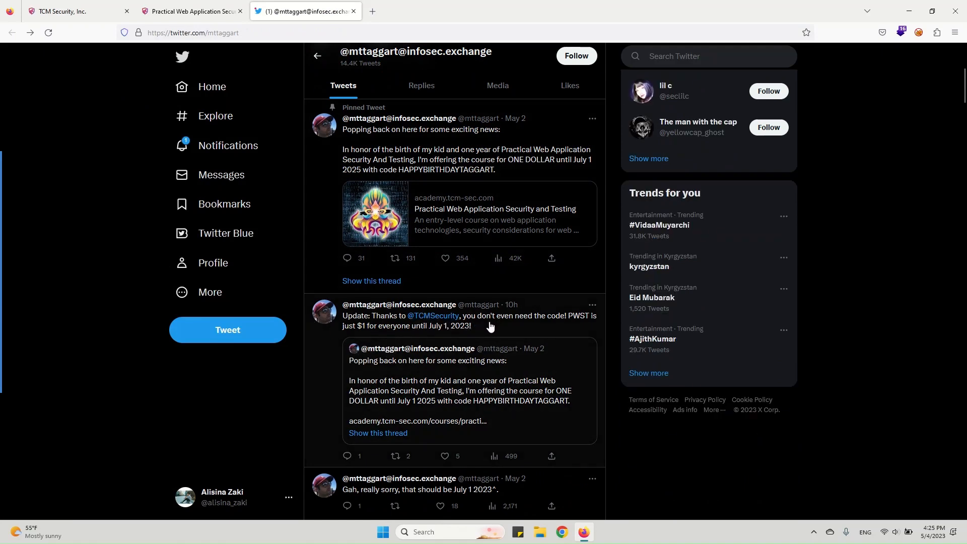
mouse_move(489, 337)
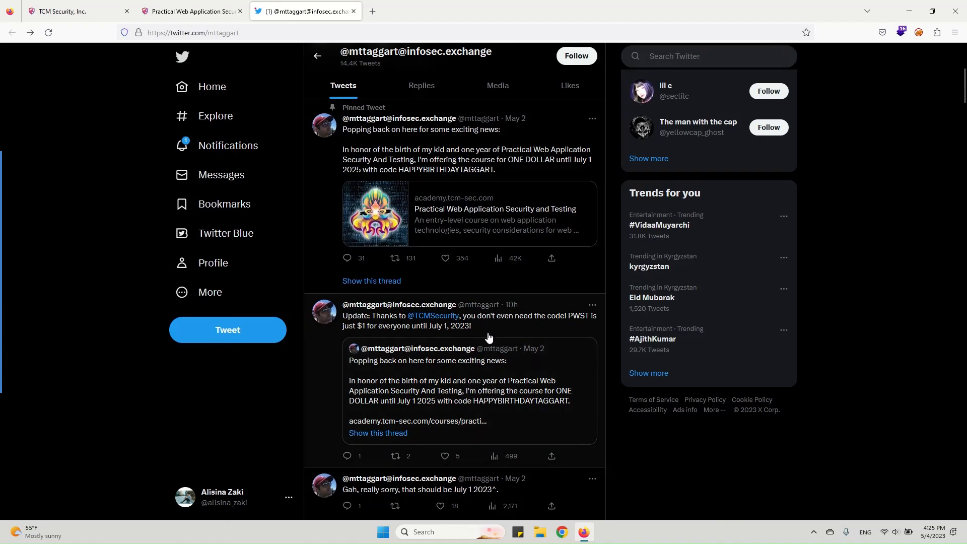
click(65, 11)
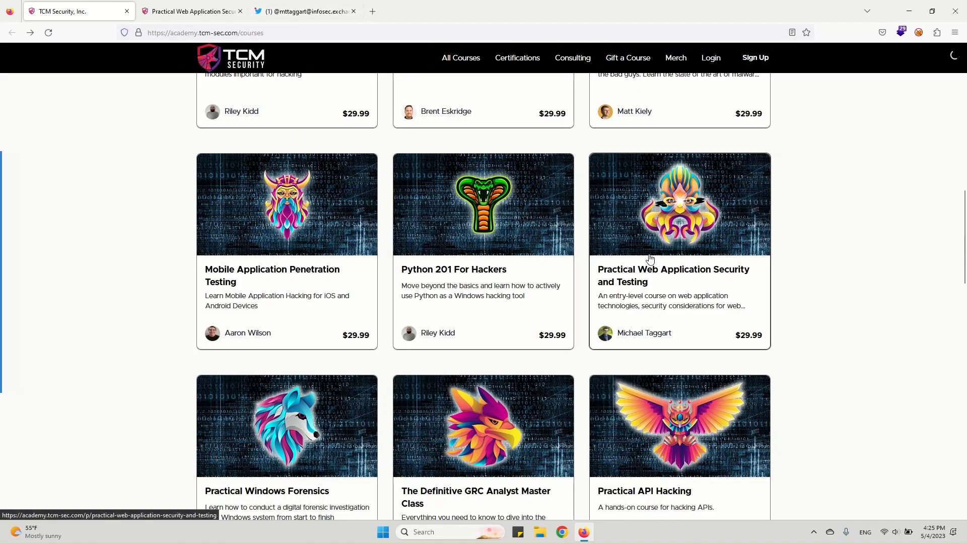
Open Practical Web Application Security & Testing and scroll through requirements to its 9-hour curriculum
click(650, 258)
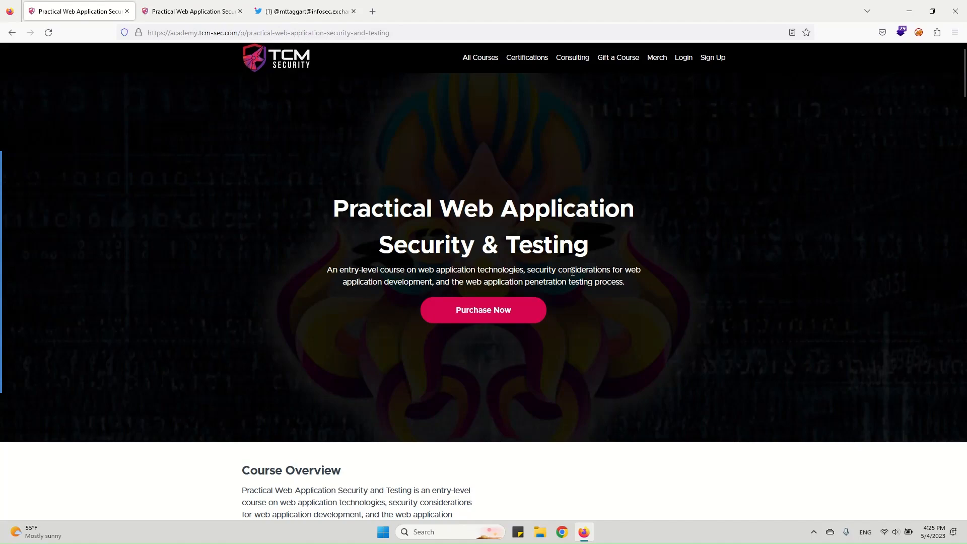
scroll(down, 3)
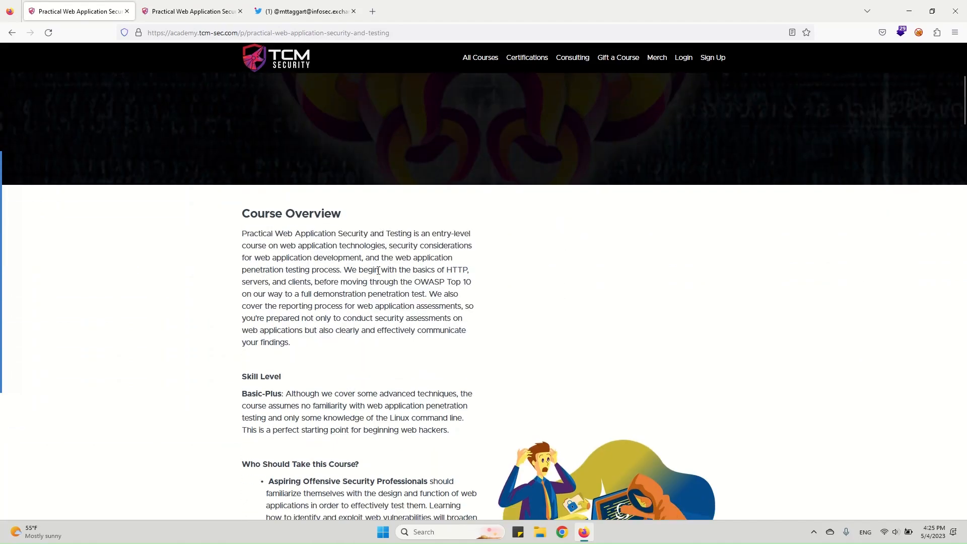
mouse_move(246, 211)
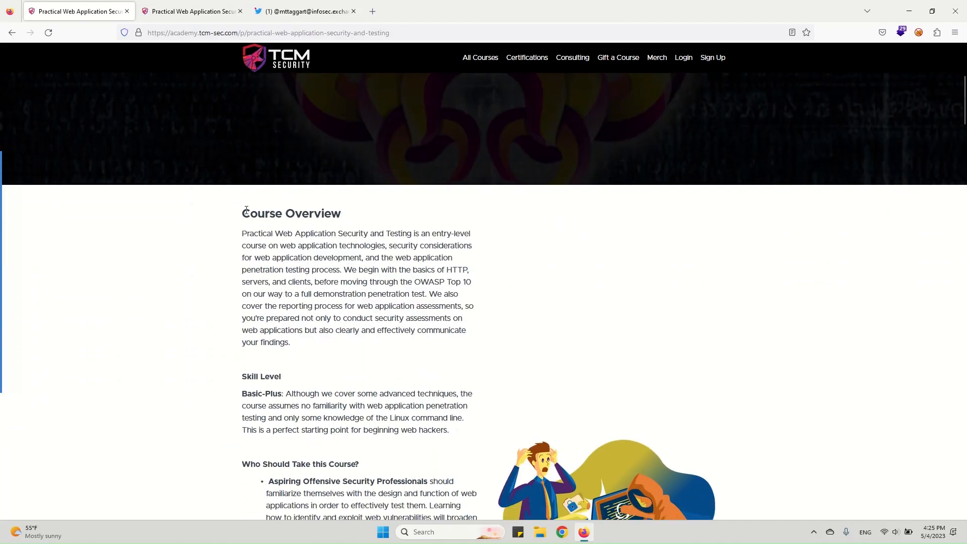
scroll(down, 3)
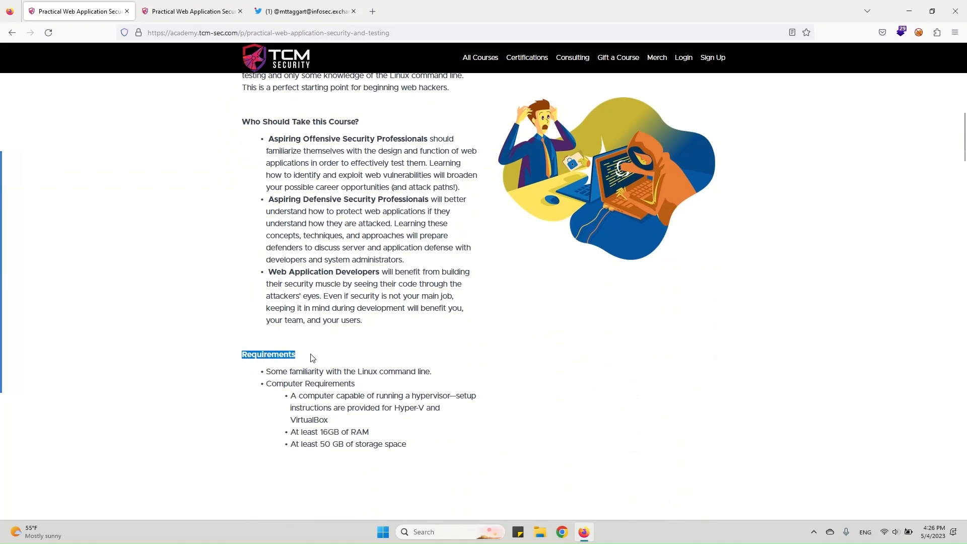
scroll(down, 3)
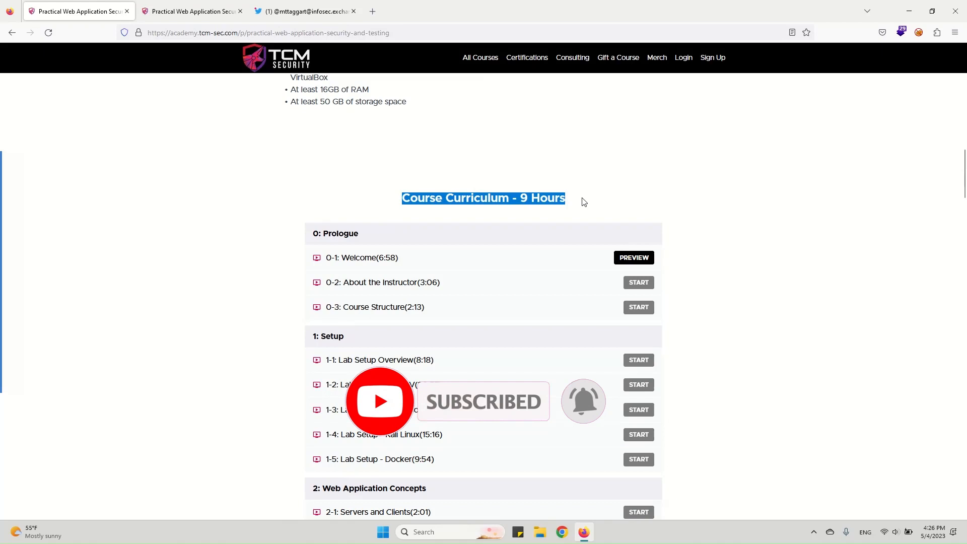
Scroll through the curriculum sections, starting from The OWASP Top 10
scroll(down, 3)
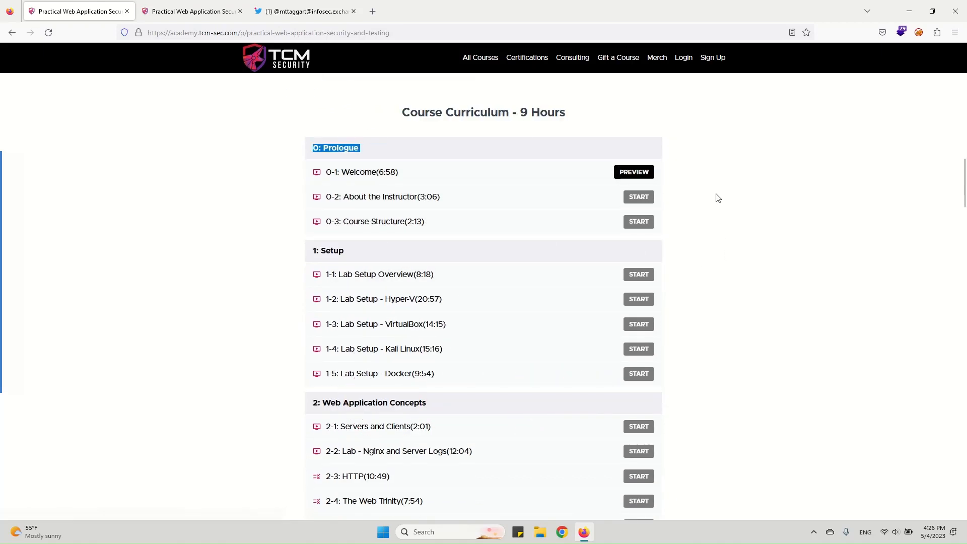
mouse_move(445, 262)
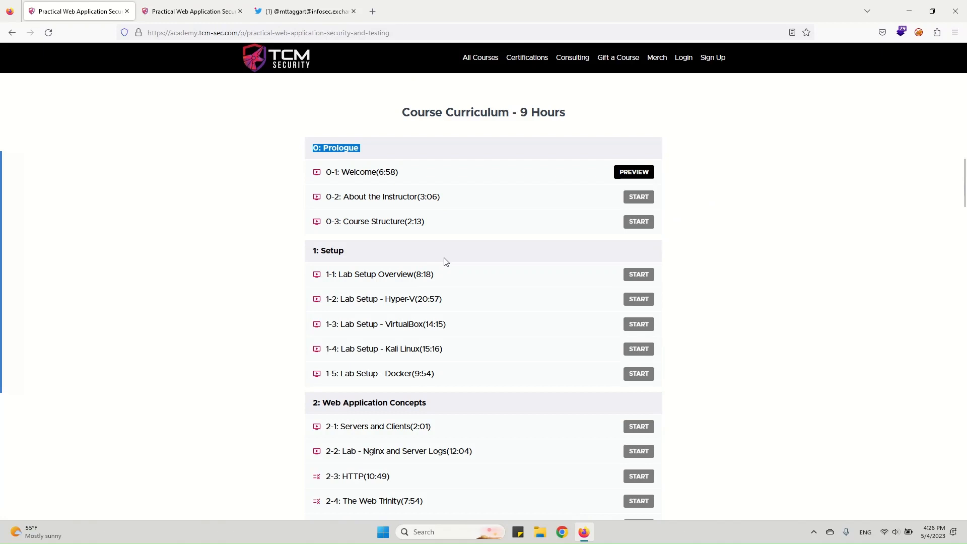
mouse_move(353, 252)
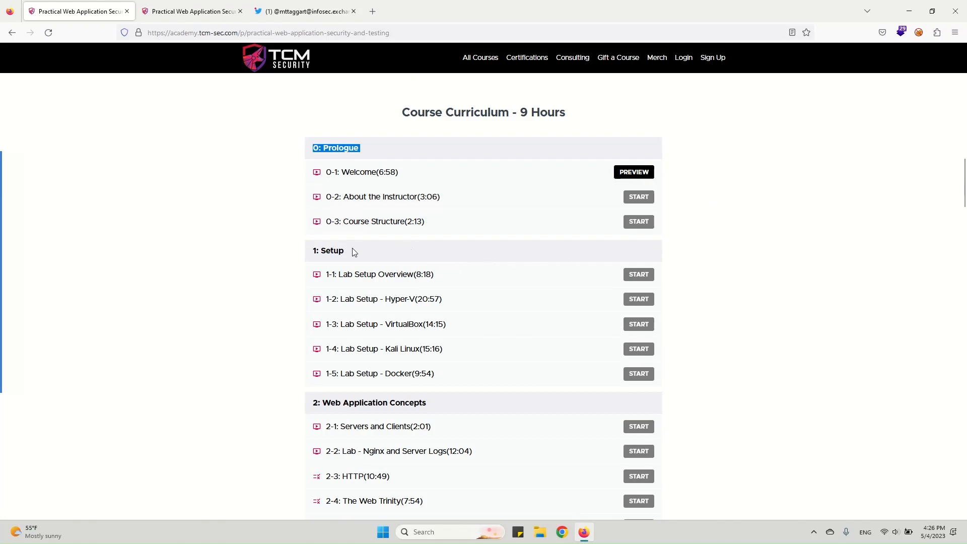
scroll(down, 3)
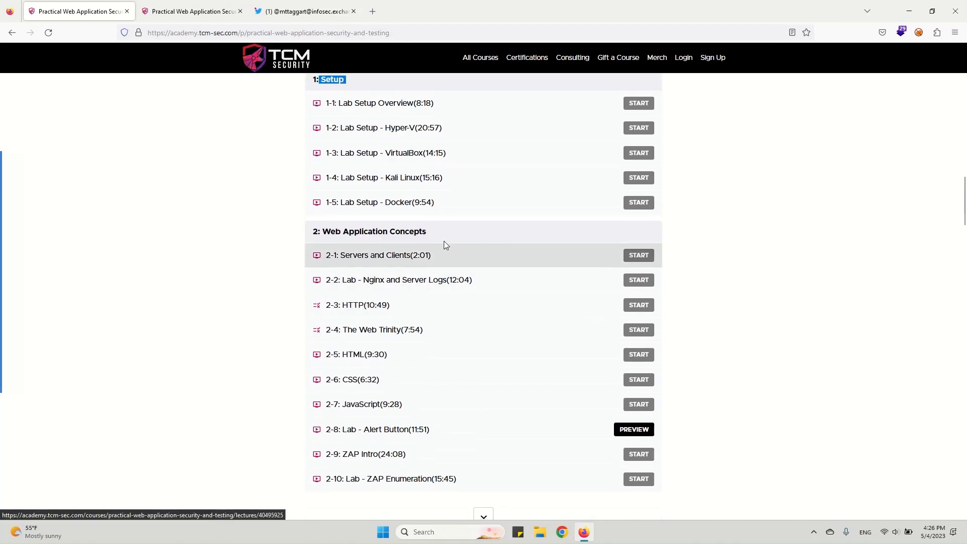
click(441, 232)
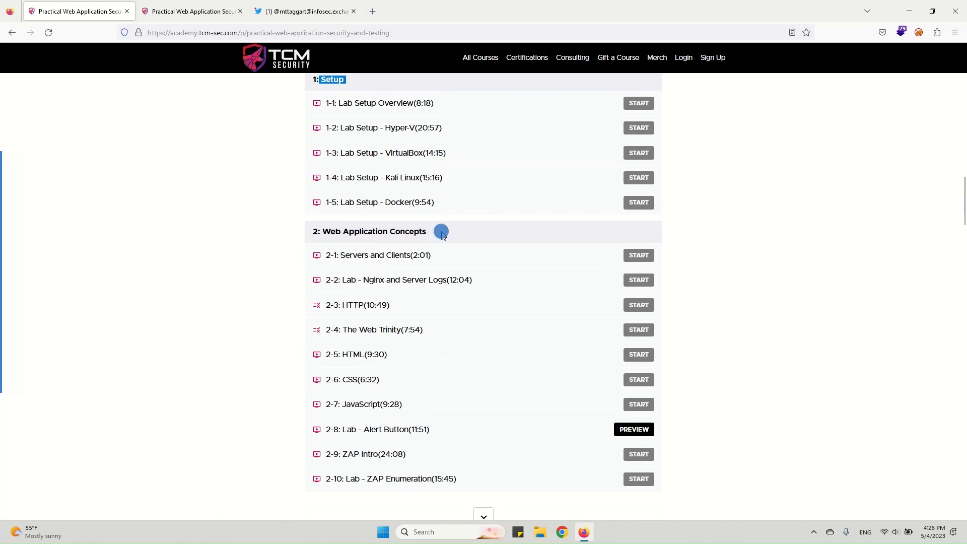
scroll(down, 3)
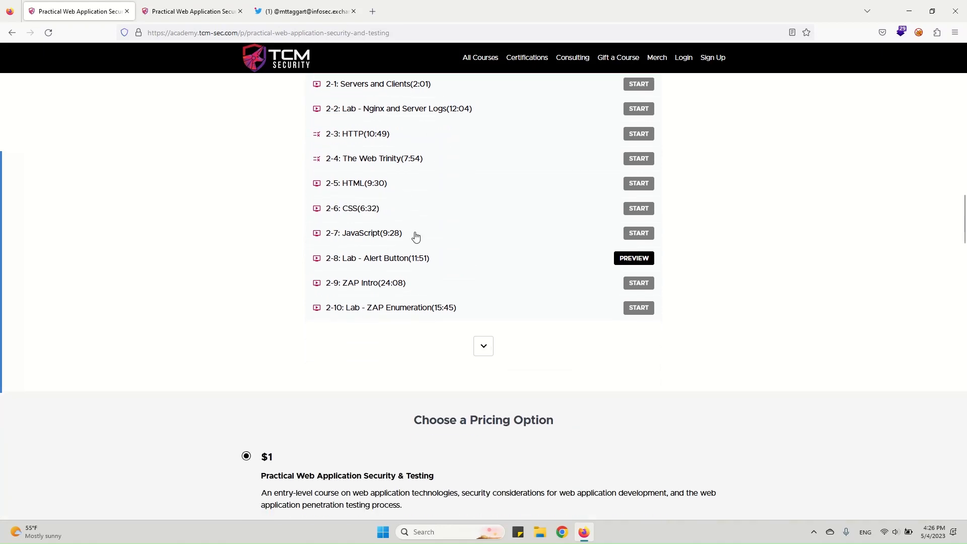
scroll(down, 3)
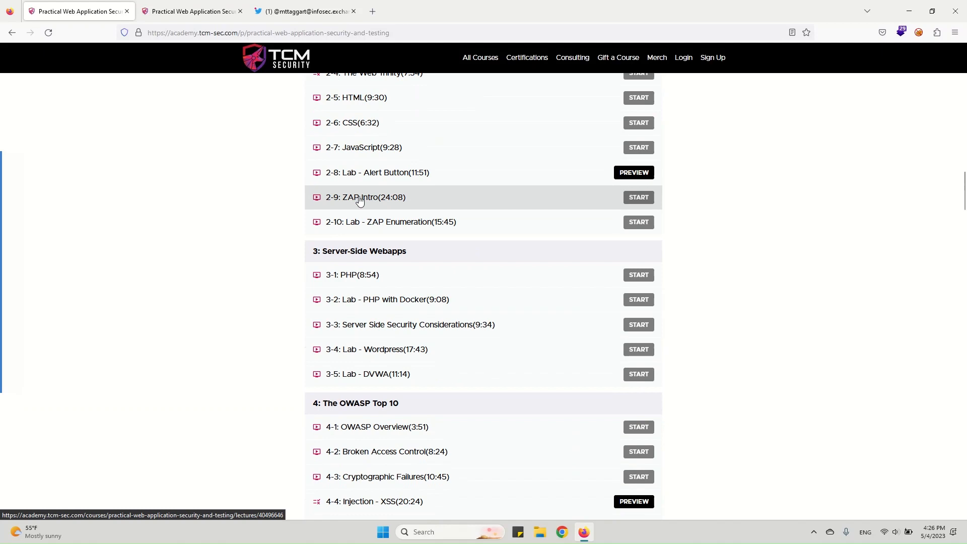
mouse_move(381, 206)
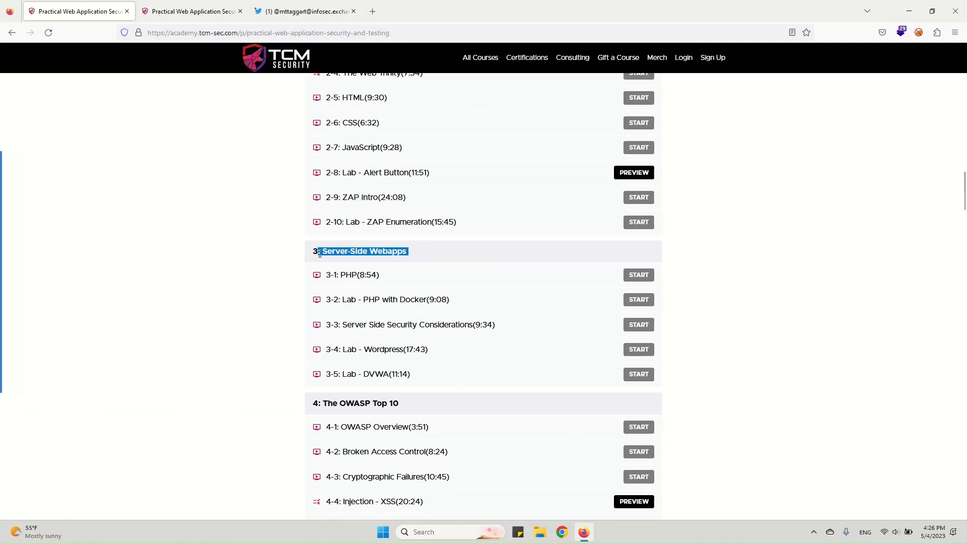
scroll(down, 3)
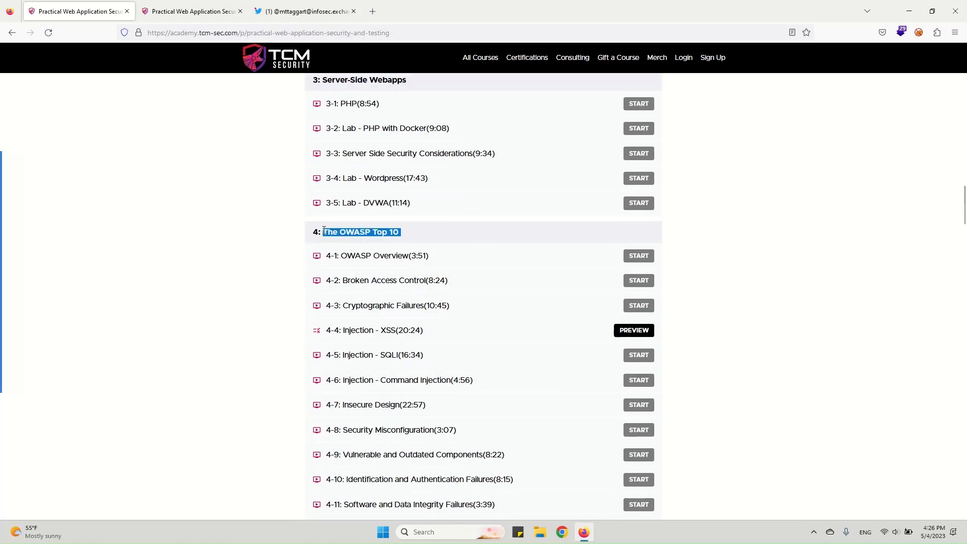
scroll(down, 3)
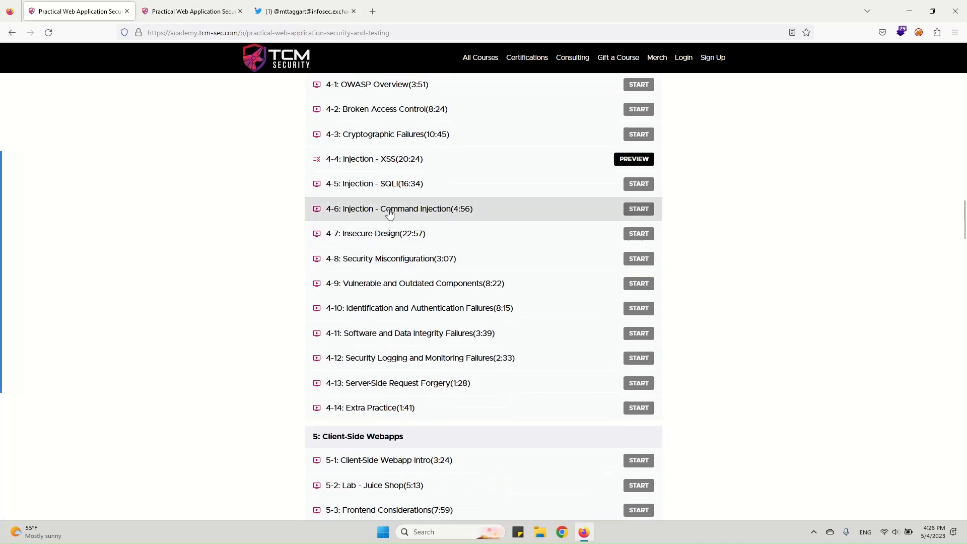
scroll(down, 3)
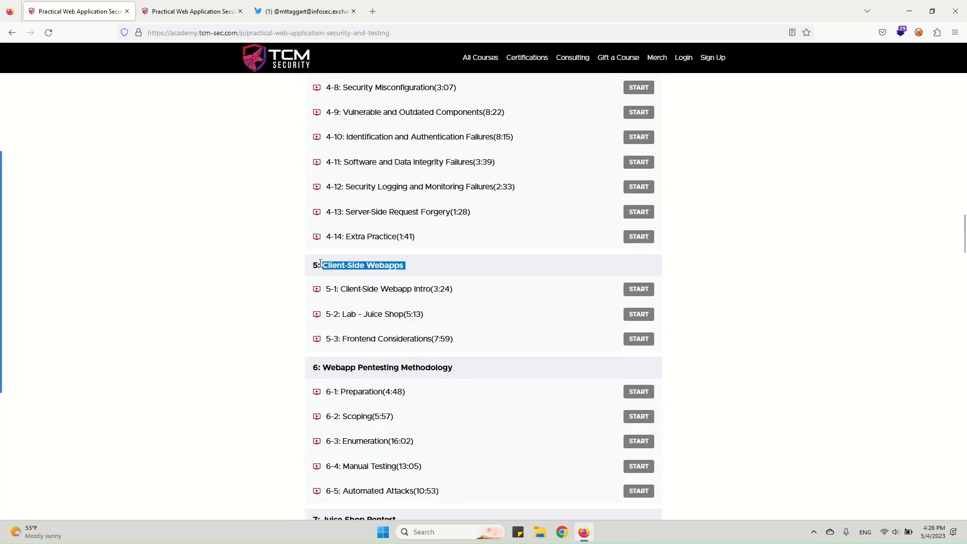
scroll(down, 3)
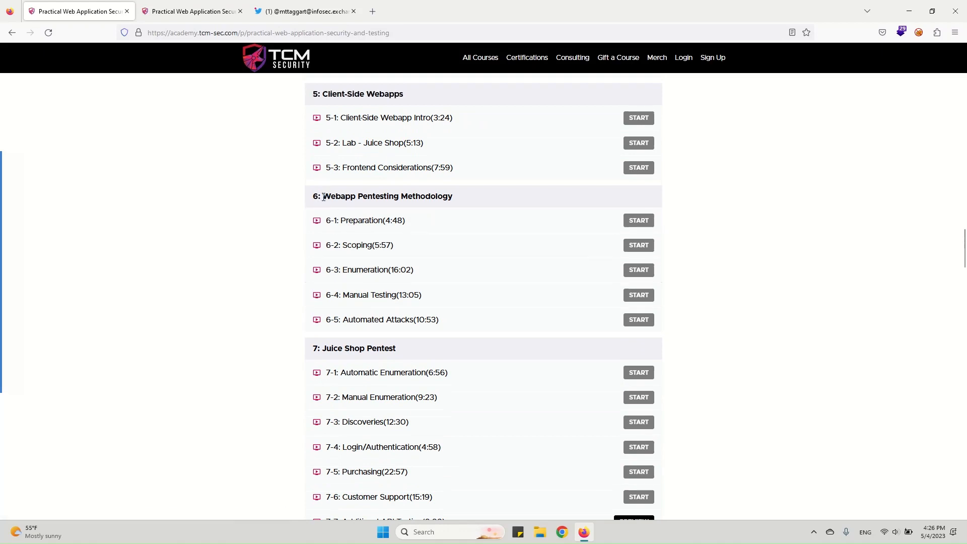
Highlight the Webapp Pentesting Methodology and Juice Shop Pentest section titles, continuing toward pricing
double_click(326, 197)
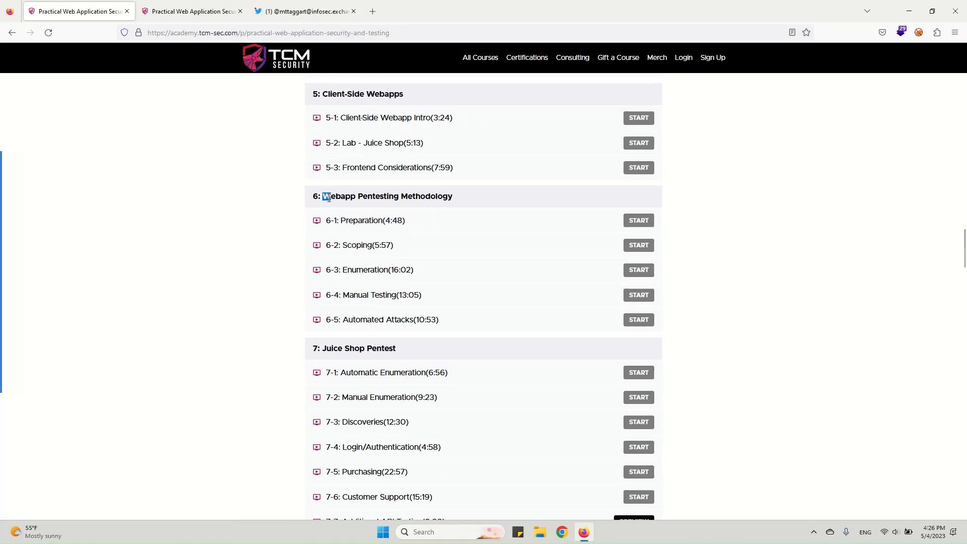
drag(323, 196, 455, 196)
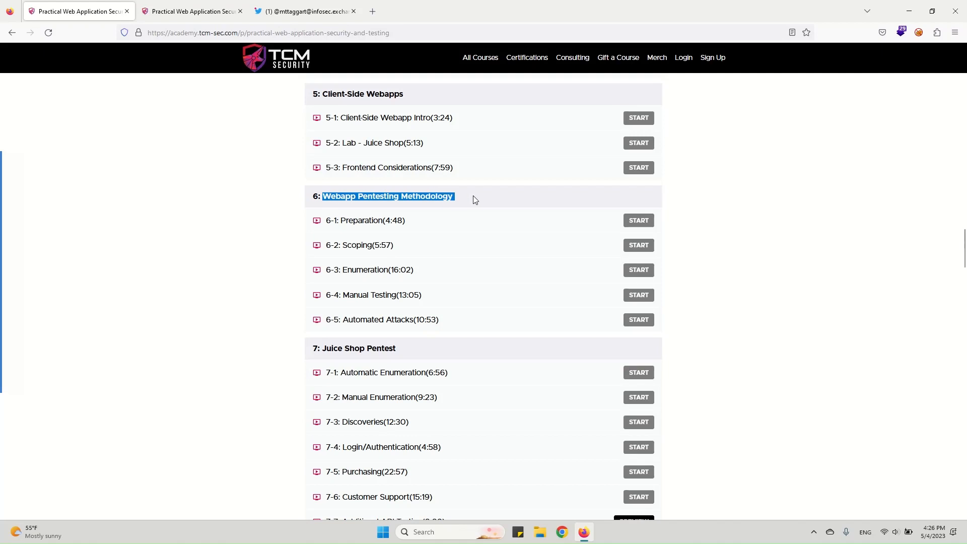
scroll(down, 3)
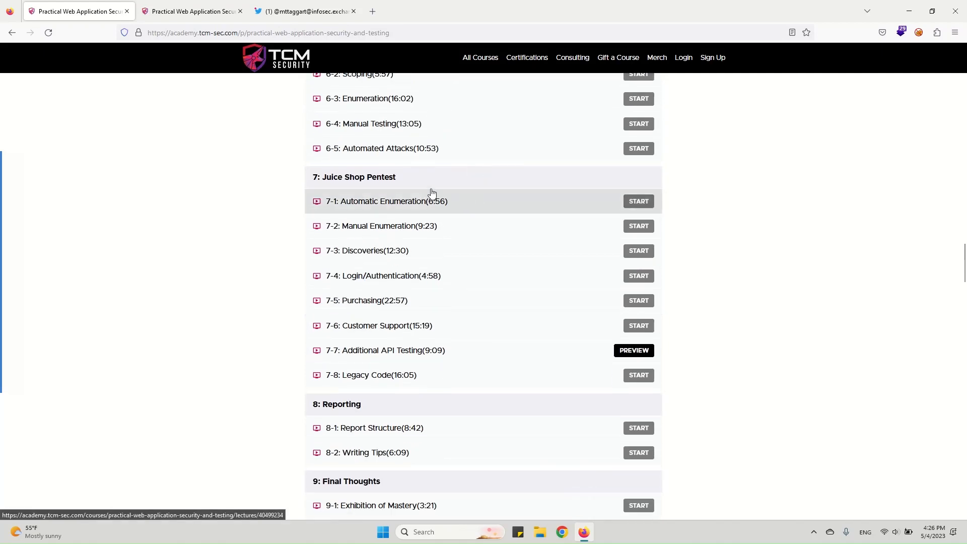
double_click(344, 177)
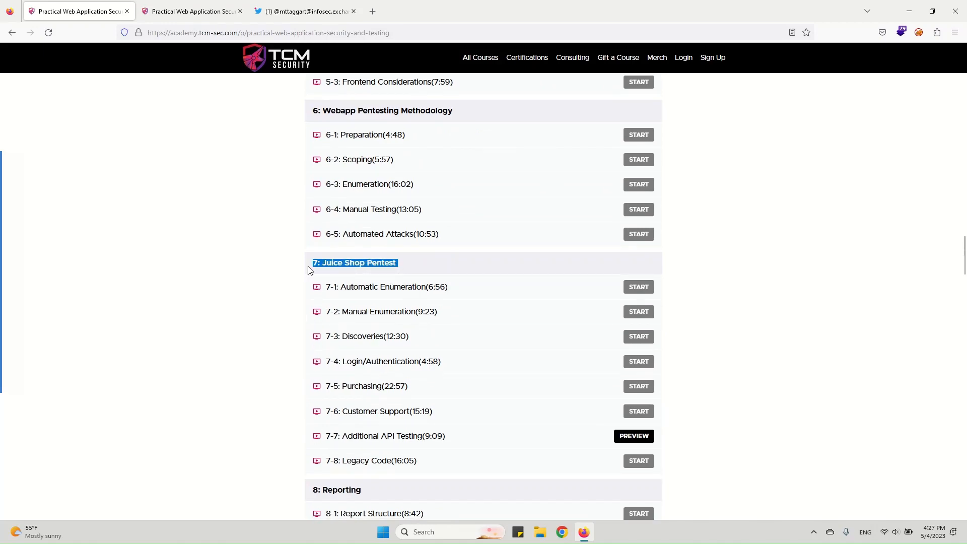
scroll(down, 3)
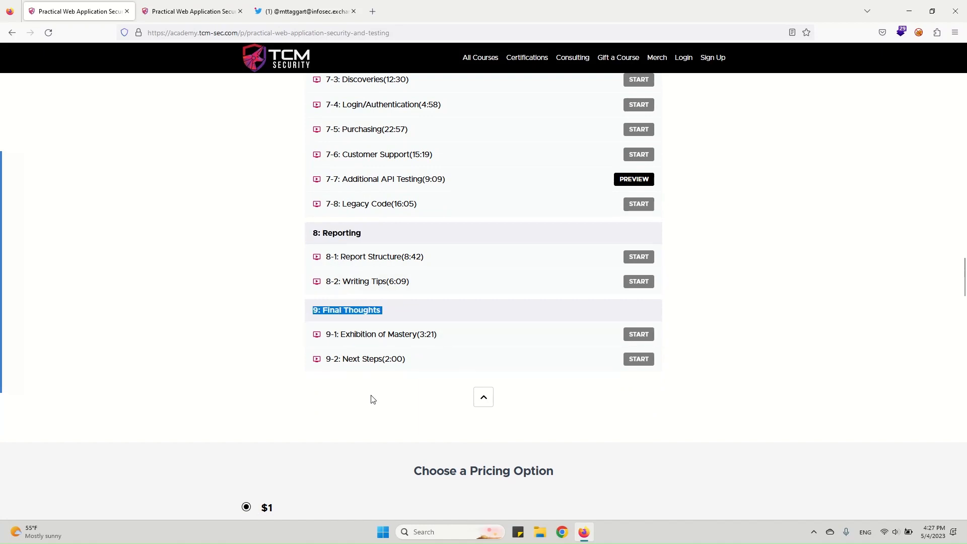
Select the $29.99 option and highlight its price, then switch back to the $1 option
scroll(down, 3)
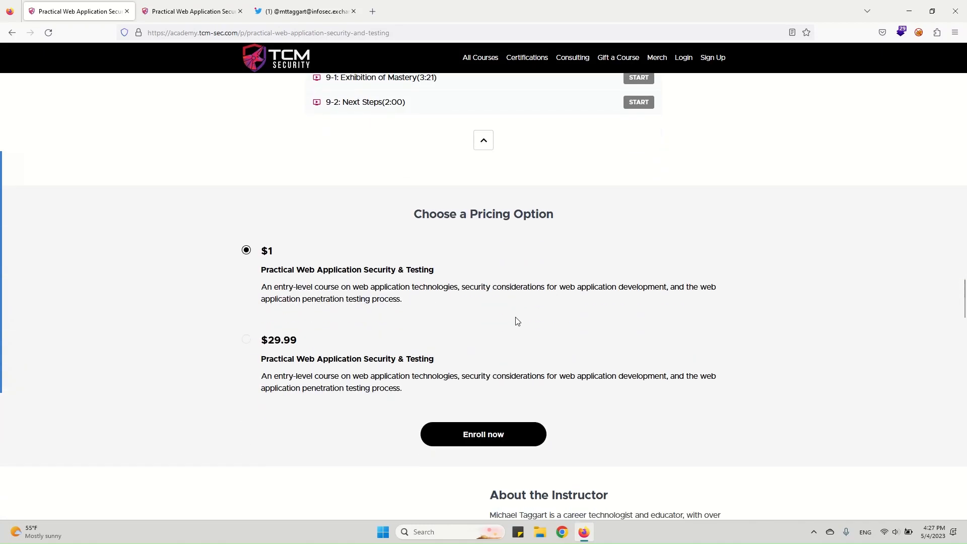
click(246, 339)
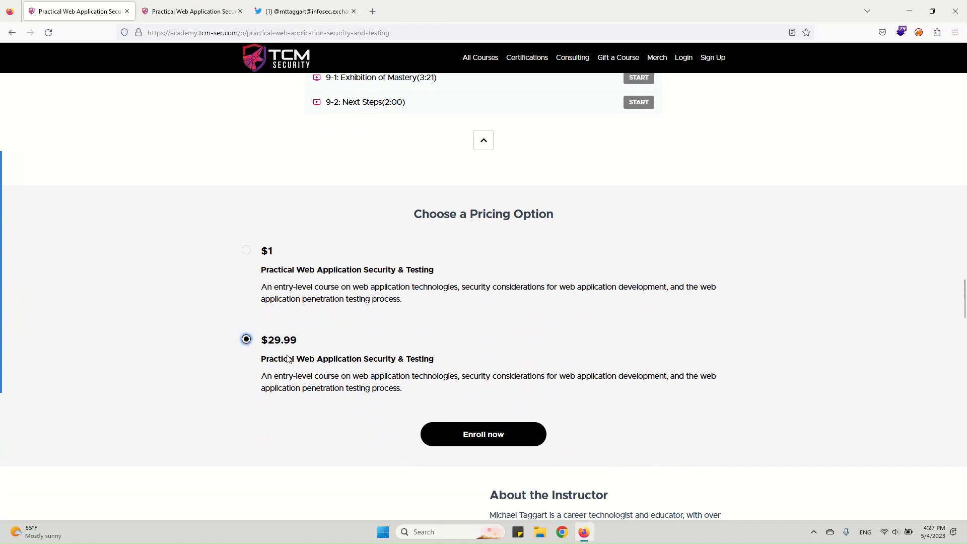
double_click(278, 340)
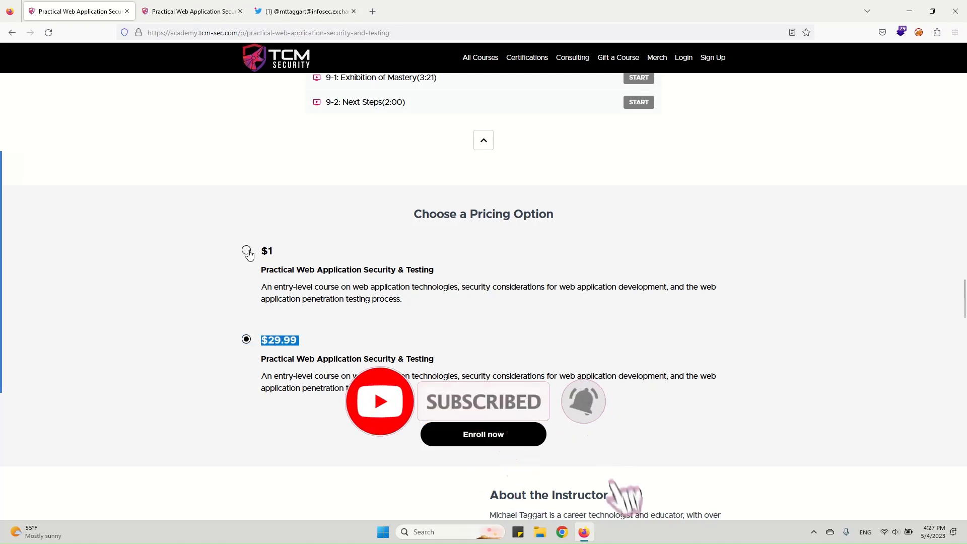
click(246, 249)
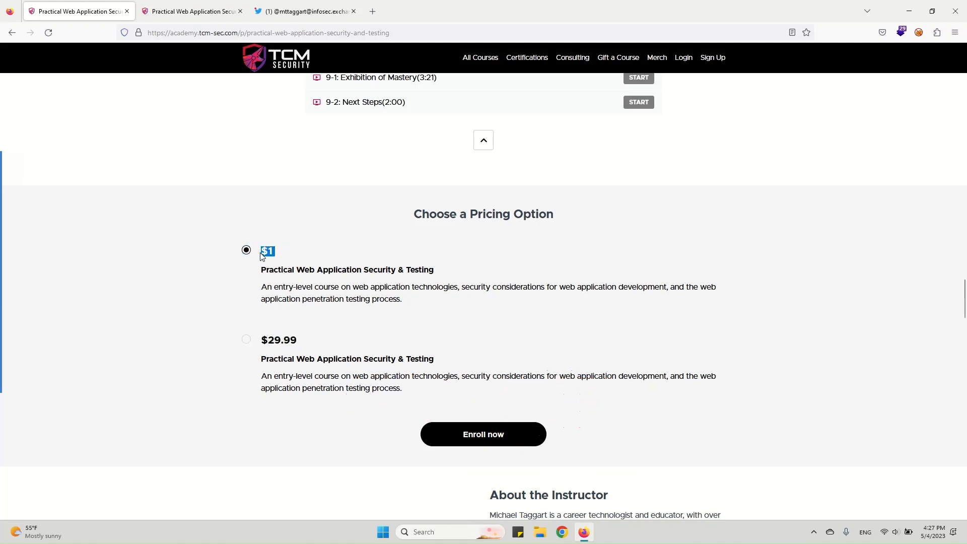
mouse_move(321, 274)
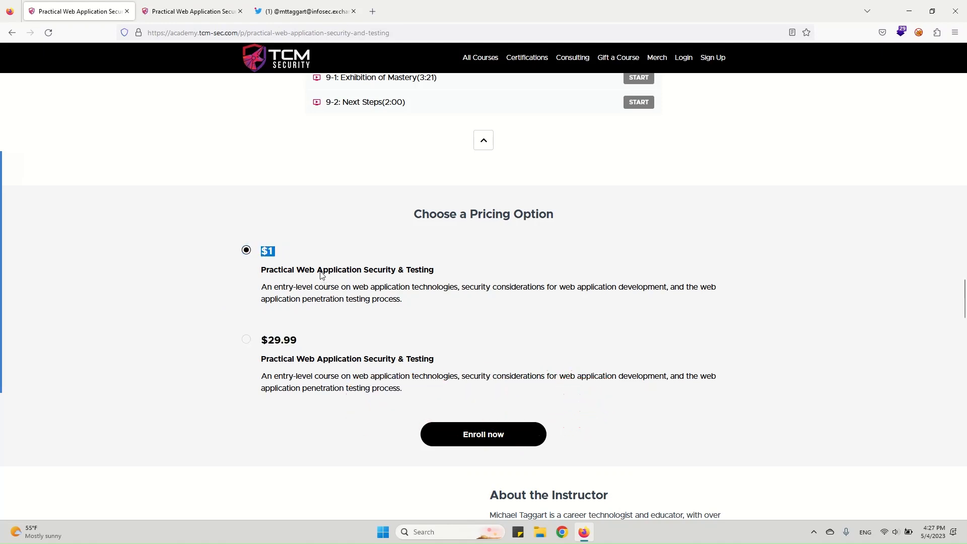
mouse_move(401, 319)
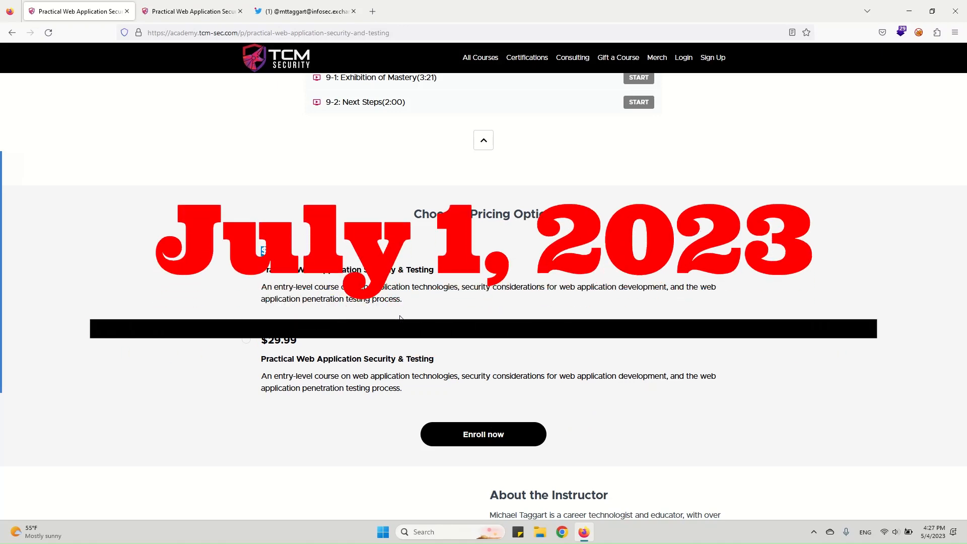
scroll(down, 3)
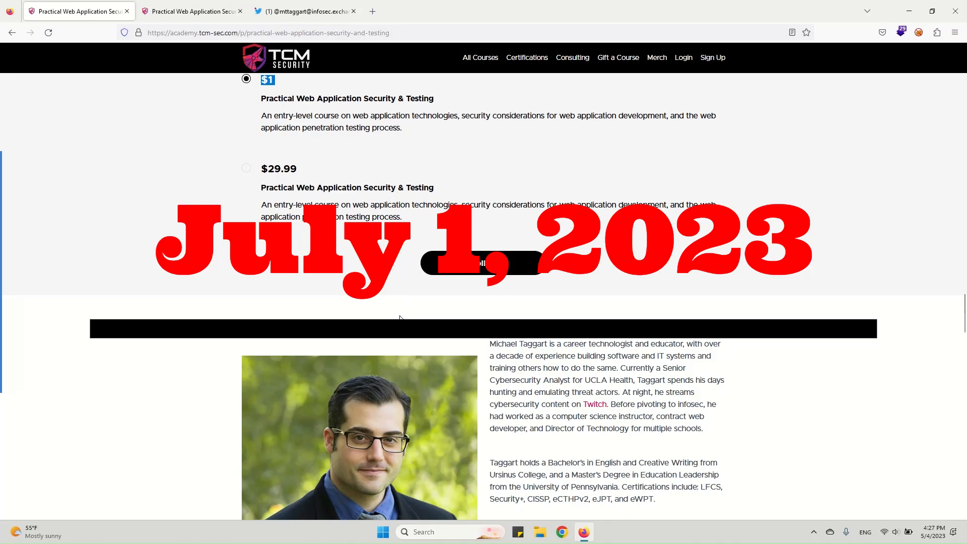
Highlight the About the Instructor heading, read the bio, then scroll back to curriculum sections 2–4
scroll(down, 3)
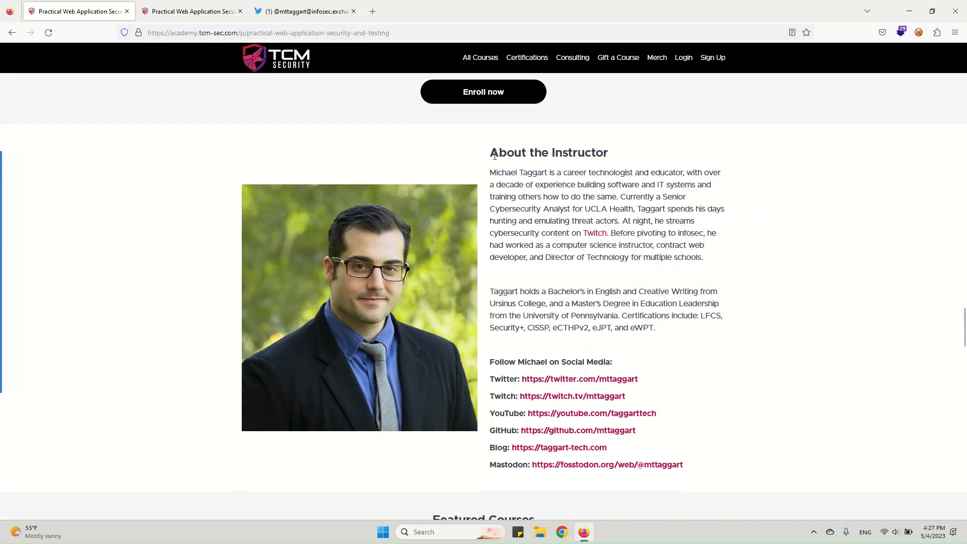
double_click(548, 152)
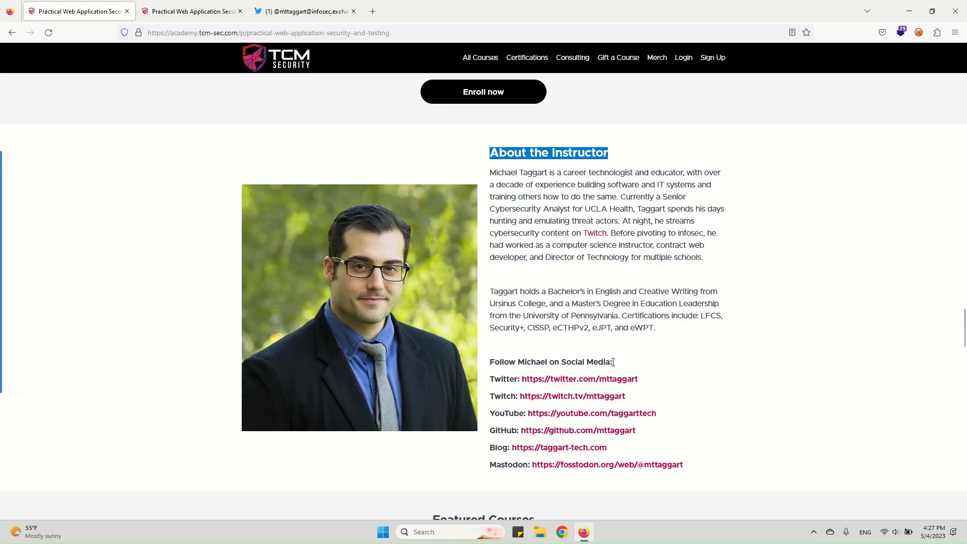
mouse_move(637, 314)
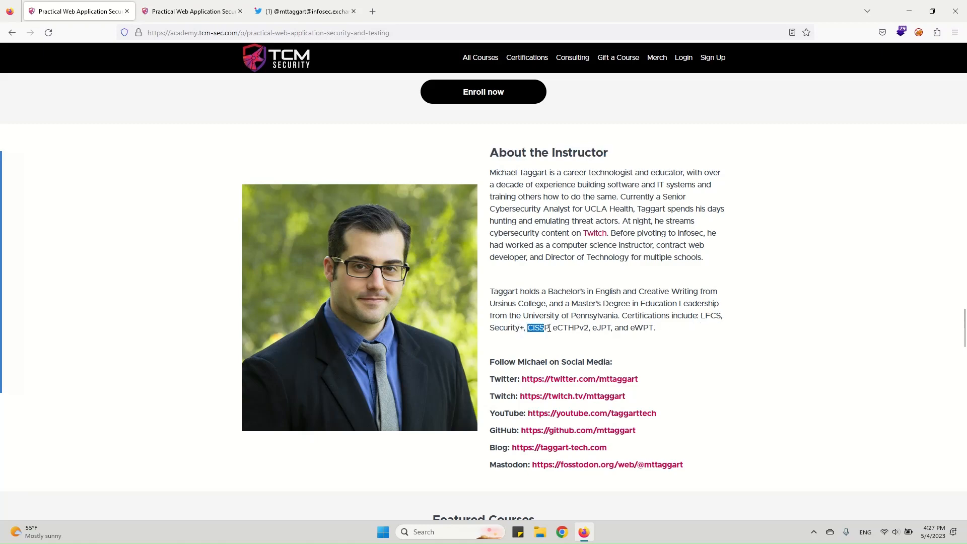
mouse_move(592, 327)
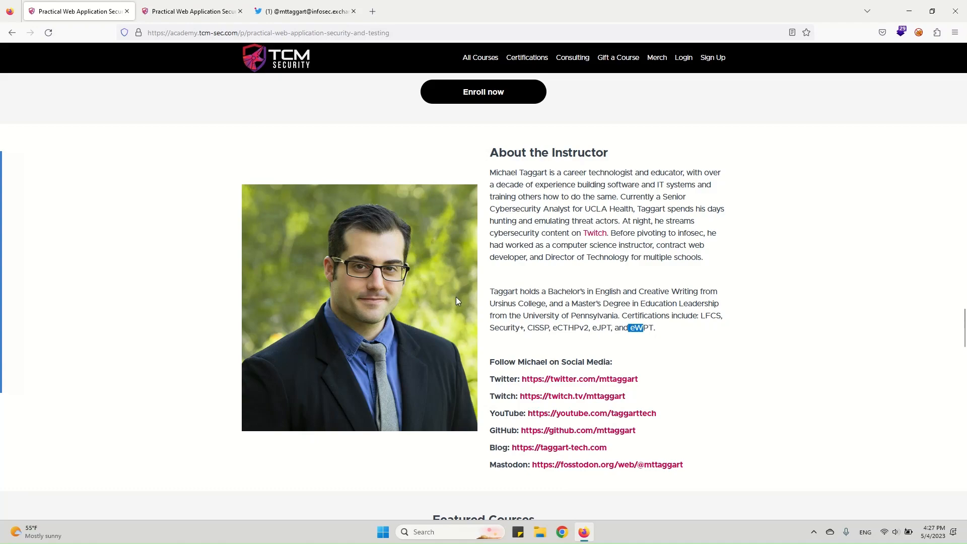
scroll(down, 3)
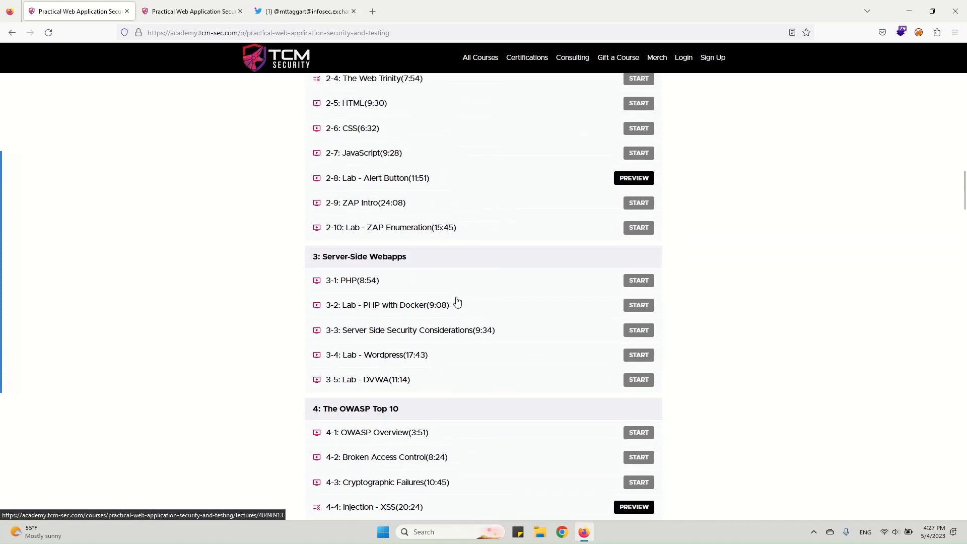
Scroll to the pricing section with $1 selected and hit Enroll now
scroll(down, 3)
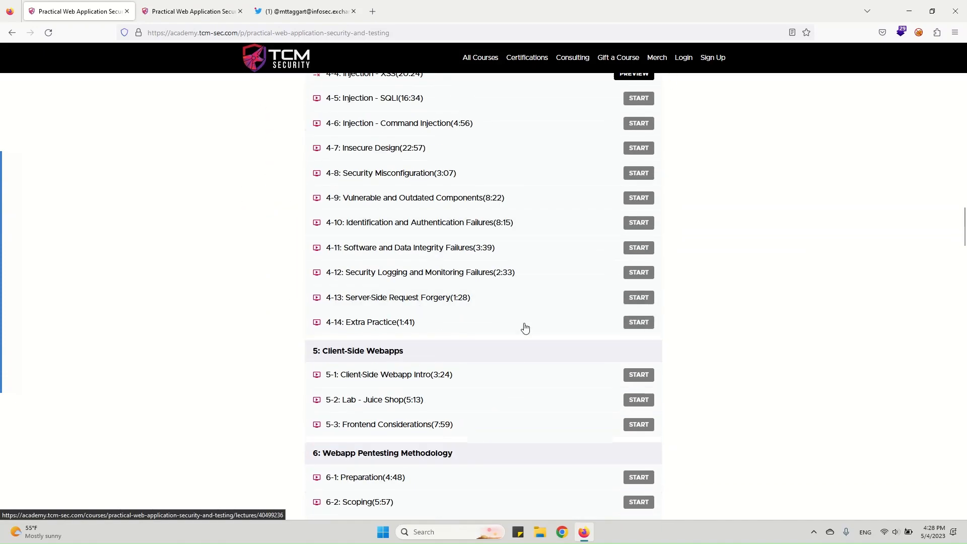
scroll(down, 3)
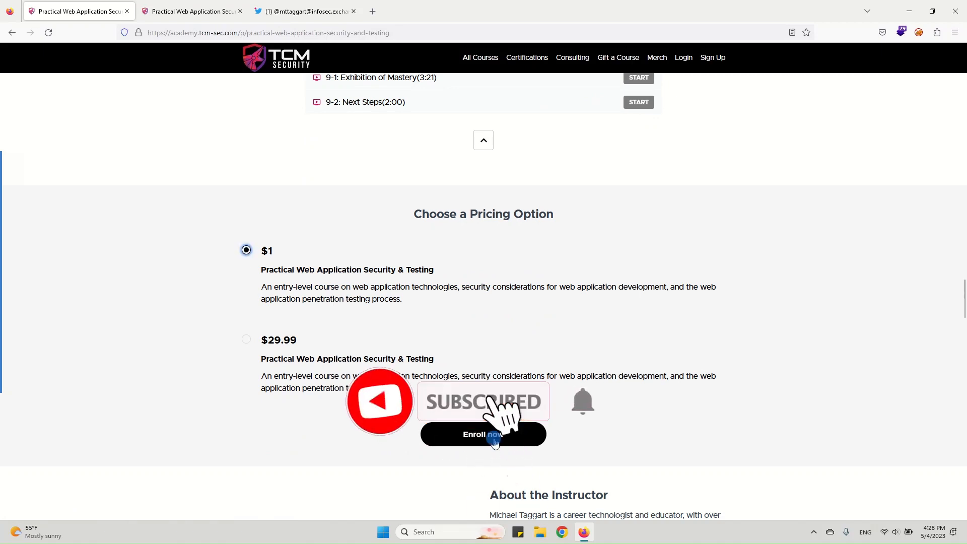
click(483, 434)
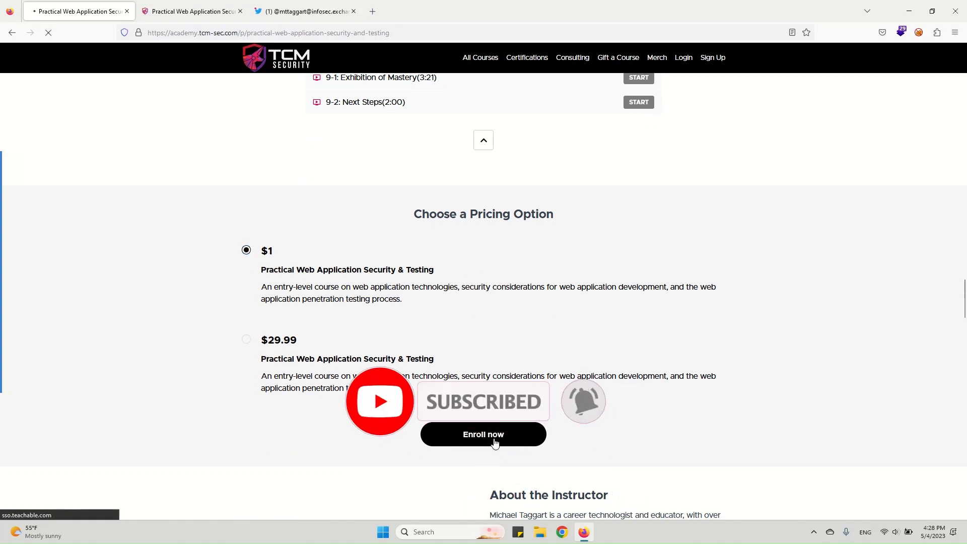
Continue into the Teachable checkout and confirm the $1.00 Billed today total
click(484, 434)
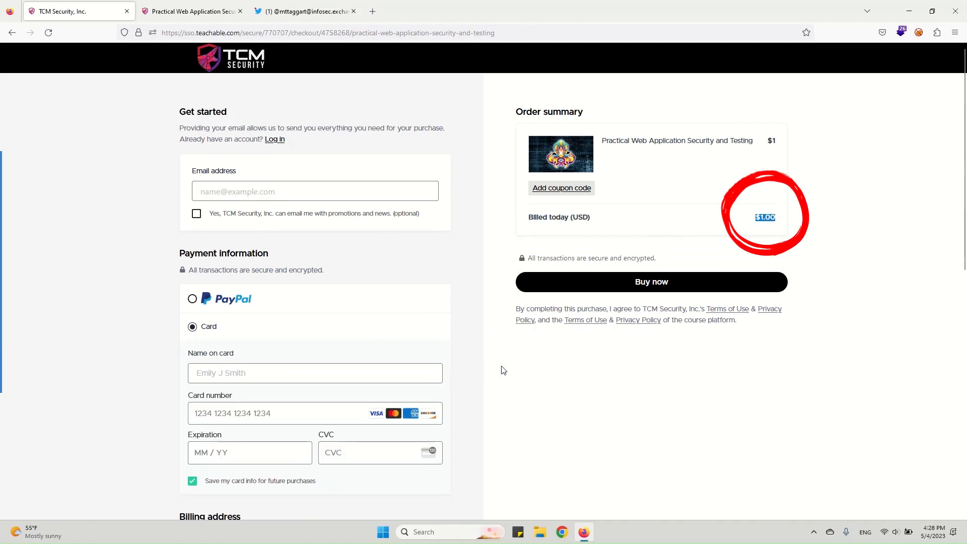
mouse_move(472, 366)
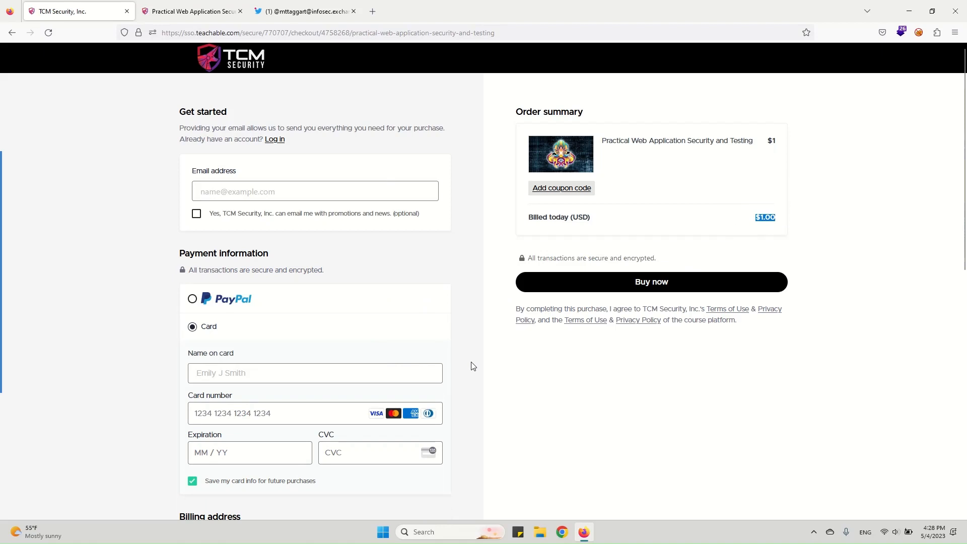
mouse_move(494, 357)
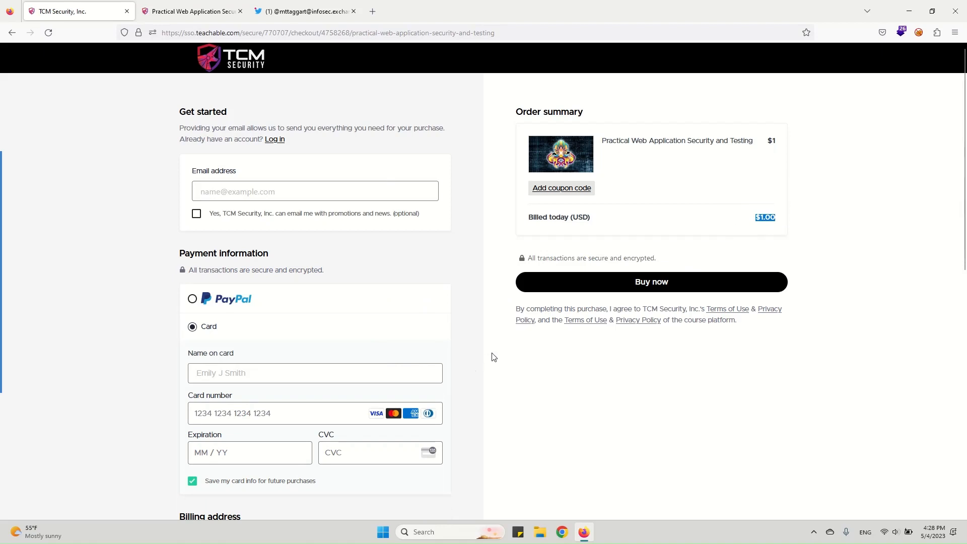